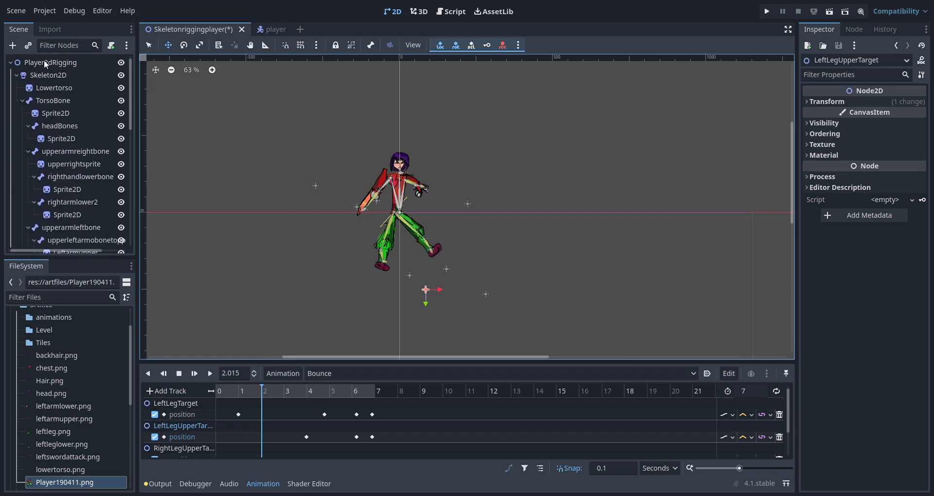
# Select the AnimationPlayerofrigging node in the Scene dock to start a new animation.
pyautogui.scroll(-3)
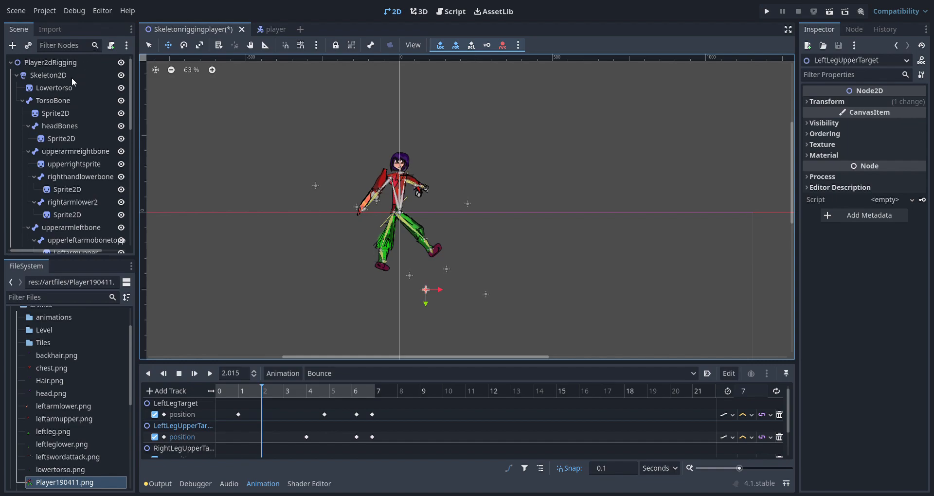
pyautogui.scroll(-3)
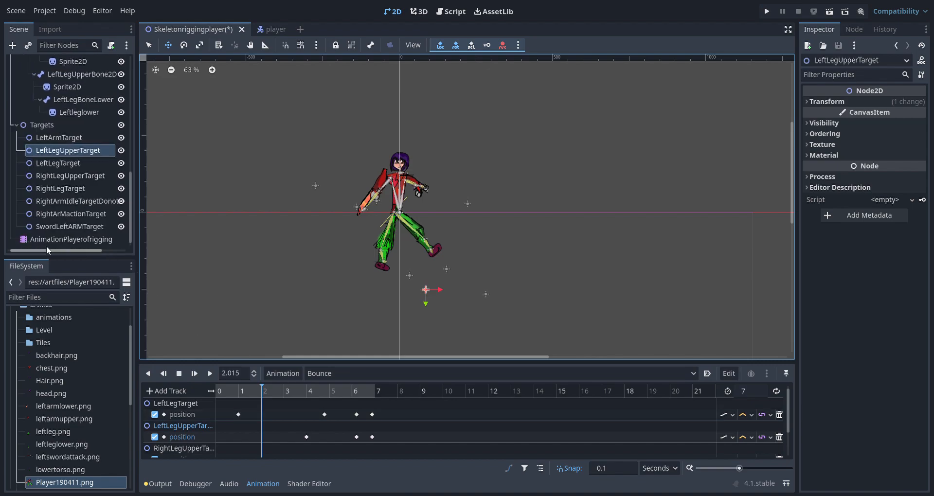
pyautogui.click(71, 239)
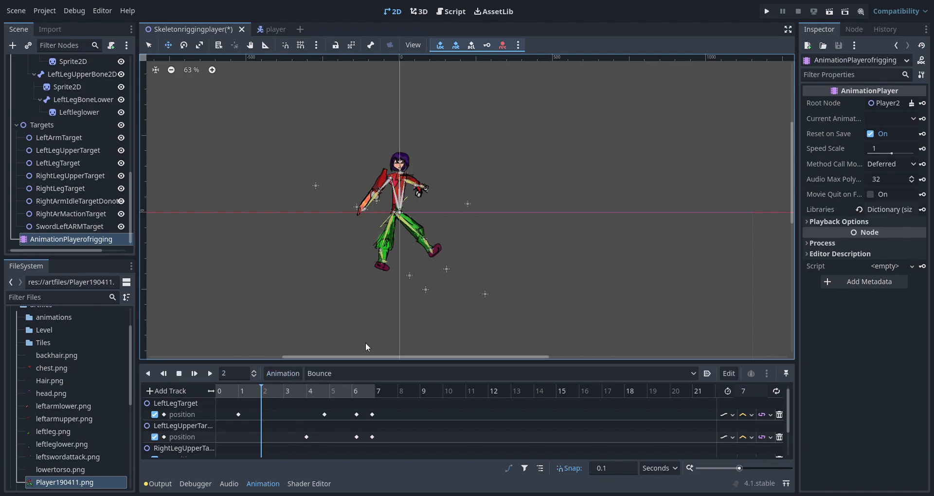
pyautogui.moveTo(462, 286)
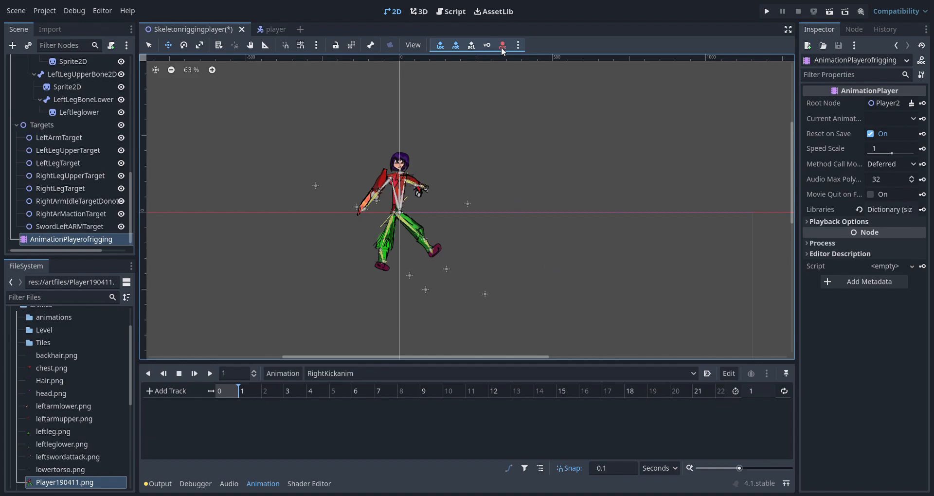
pyautogui.moveTo(486, 54)
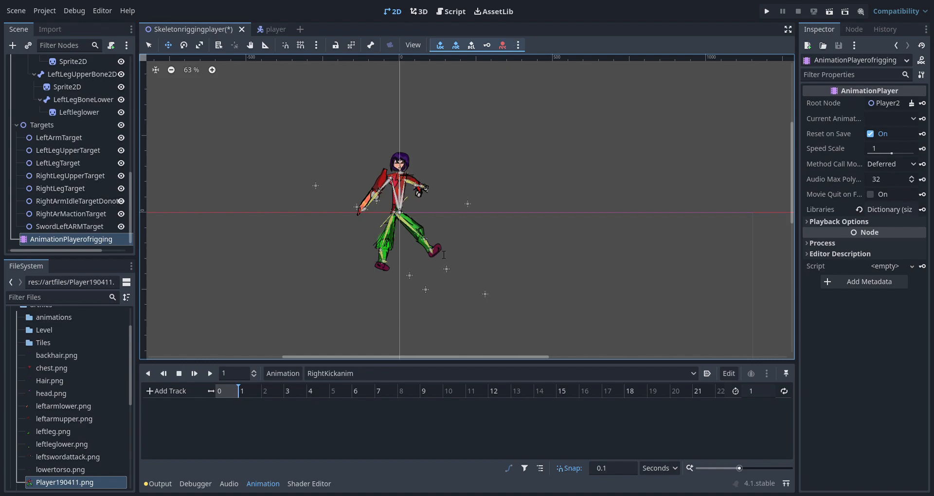
pyautogui.moveTo(444, 267)
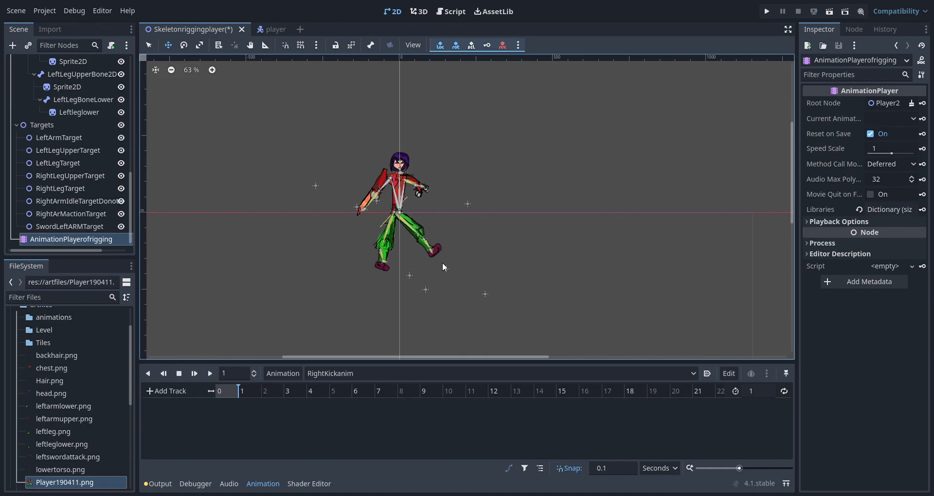
pyautogui.moveTo(491, 268)
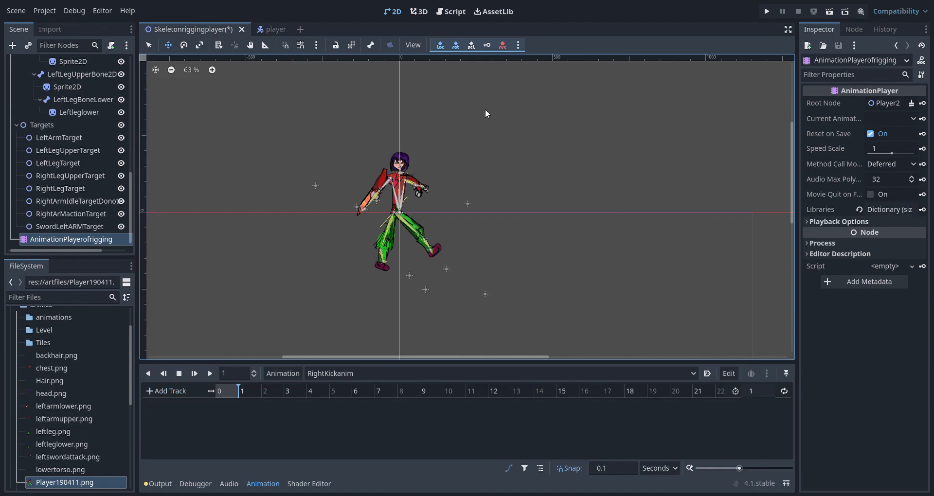
pyautogui.moveTo(478, 145)
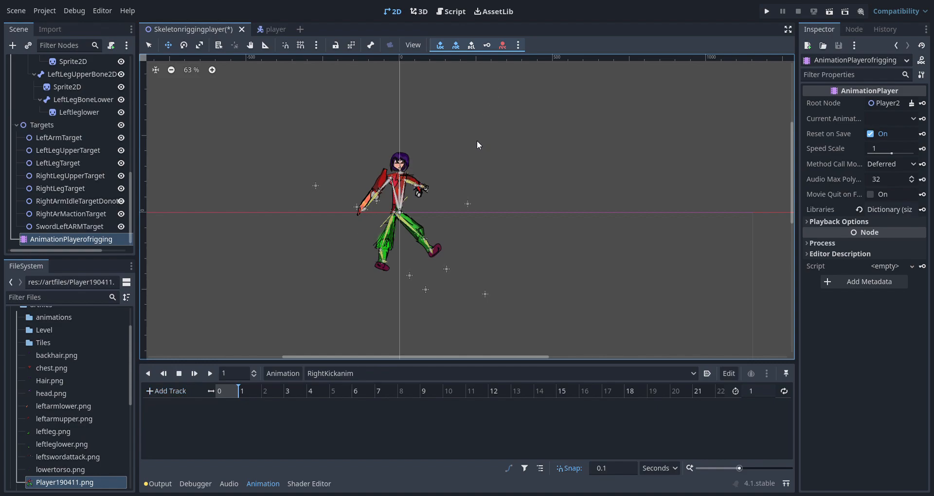
pyautogui.moveTo(486, 145)
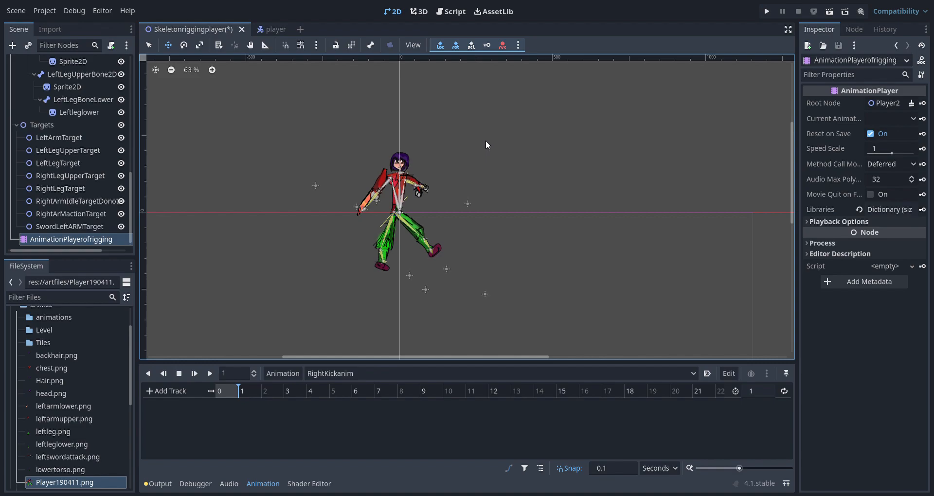
pyautogui.moveTo(488, 132)
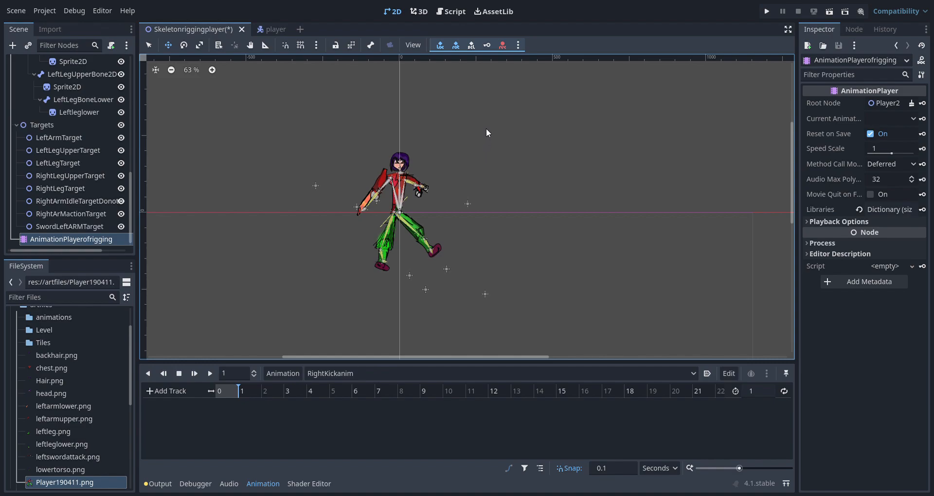
pyautogui.moveTo(481, 303)
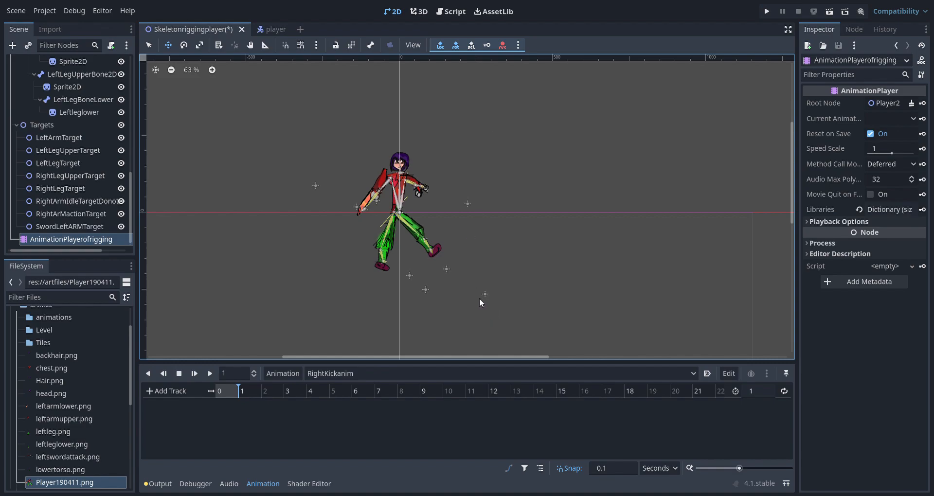
pyautogui.moveTo(486, 313)
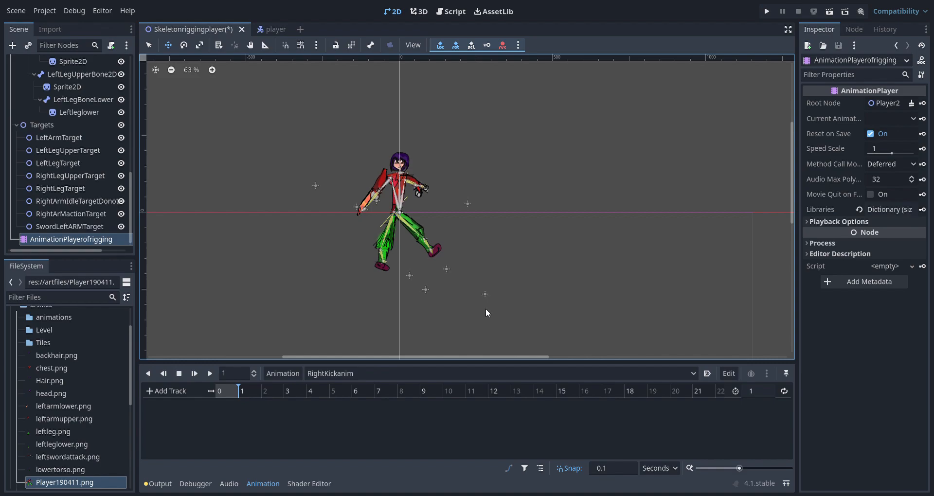
pyautogui.moveTo(468, 334)
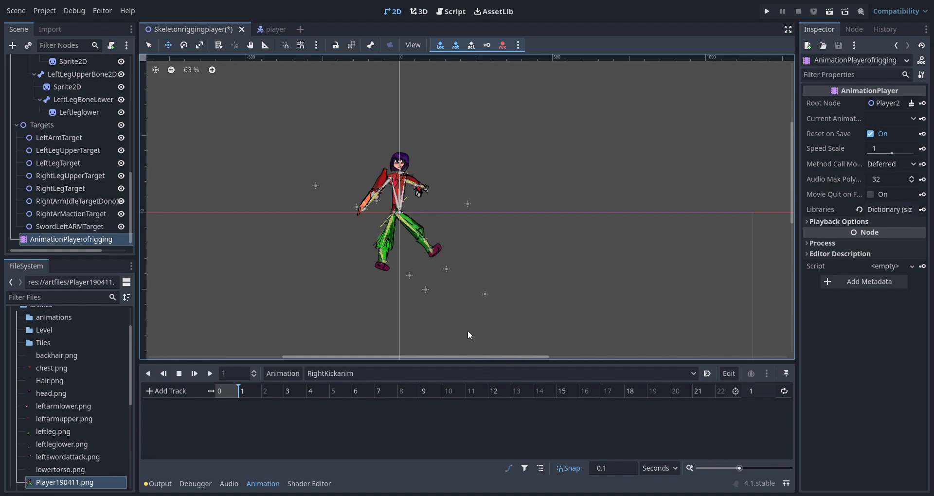
pyautogui.moveTo(442, 319)
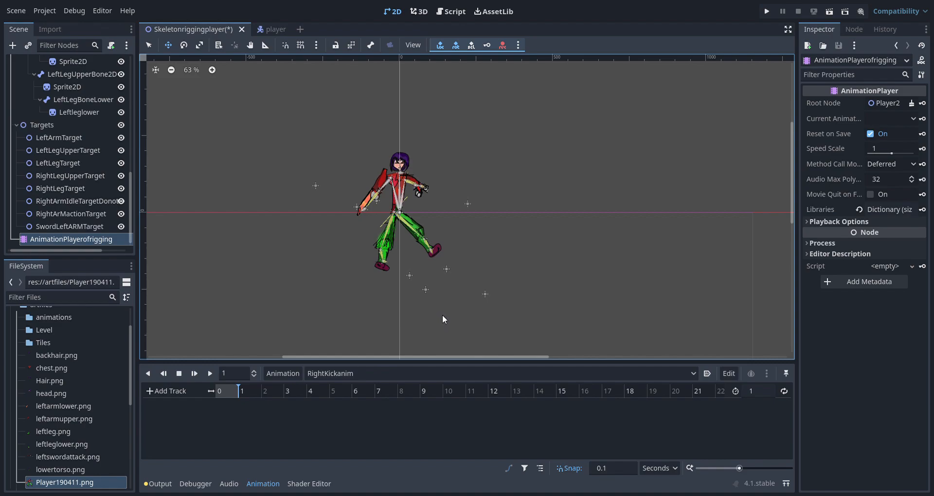
pyautogui.moveTo(452, 348)
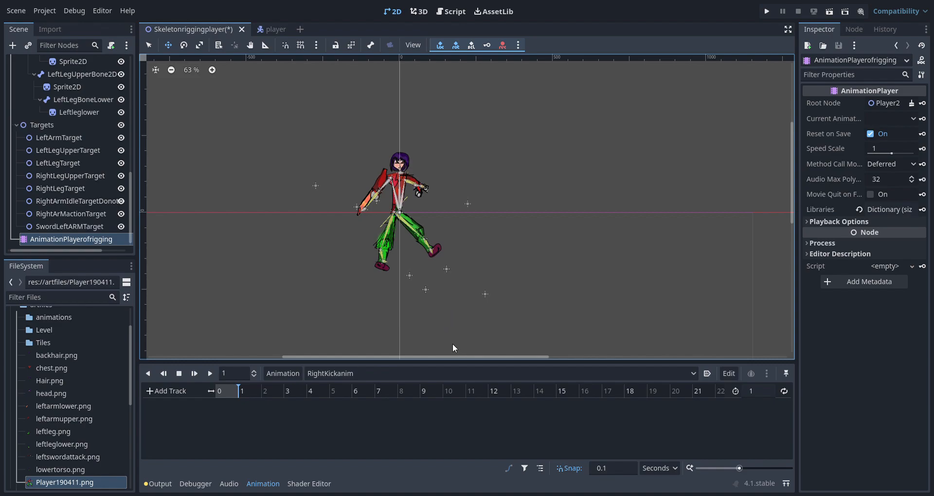
pyautogui.moveTo(459, 398)
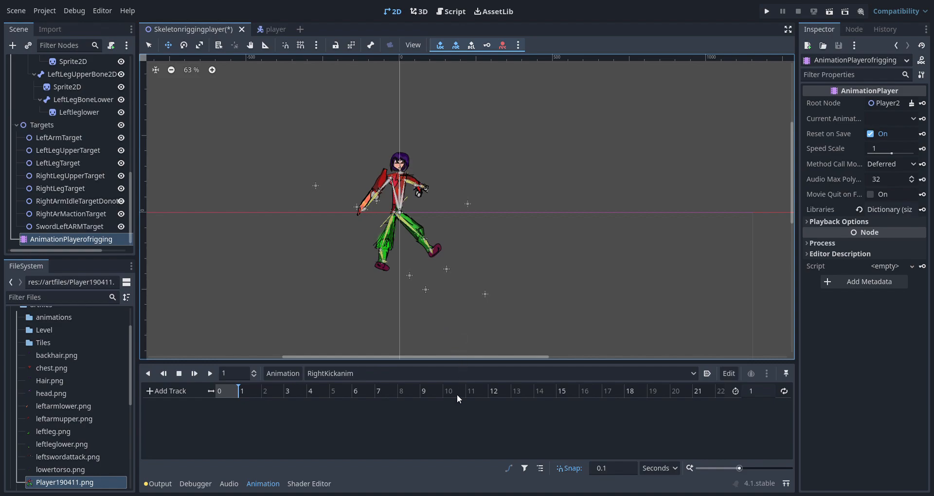
pyautogui.moveTo(392, 488)
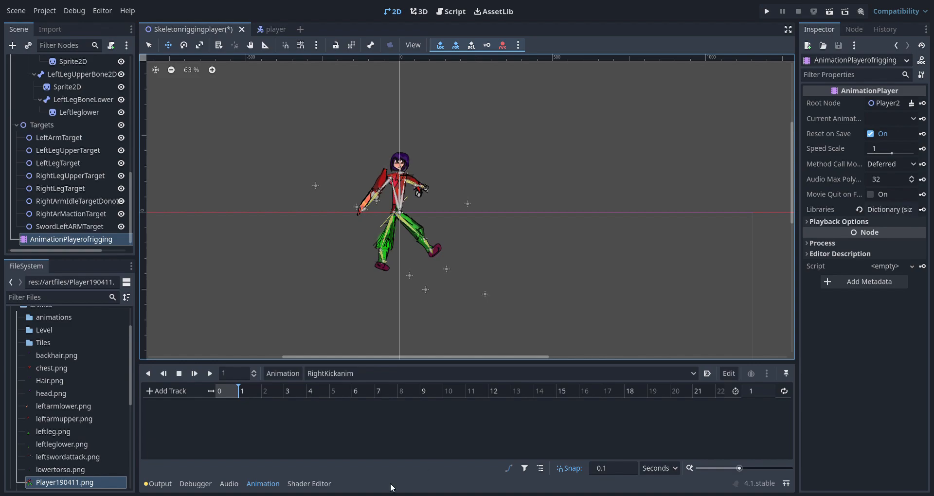
# Add position tracks for LeftLegUpperTarget, LeftLegTarget, RightLegUpperTarget and RightLegTarget.
pyautogui.click(167, 390)
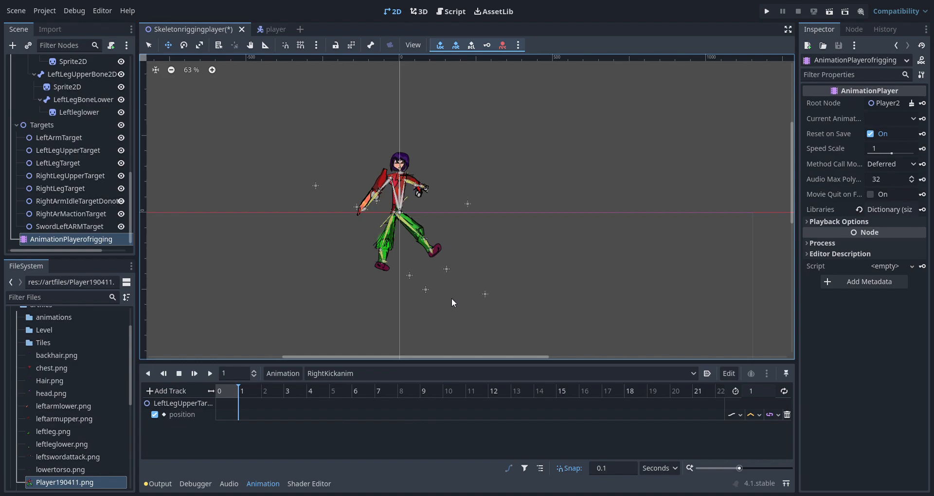
pyautogui.moveTo(486, 449)
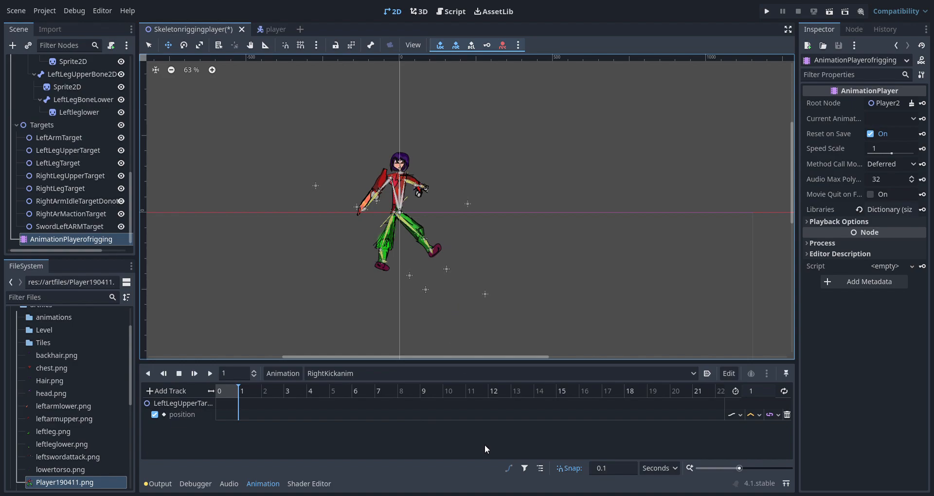
pyautogui.moveTo(406, 468)
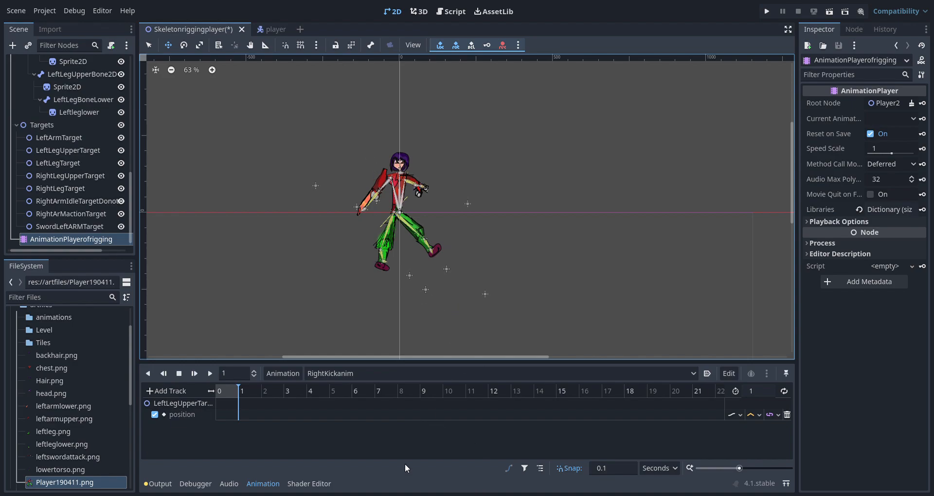
pyautogui.click(170, 390)
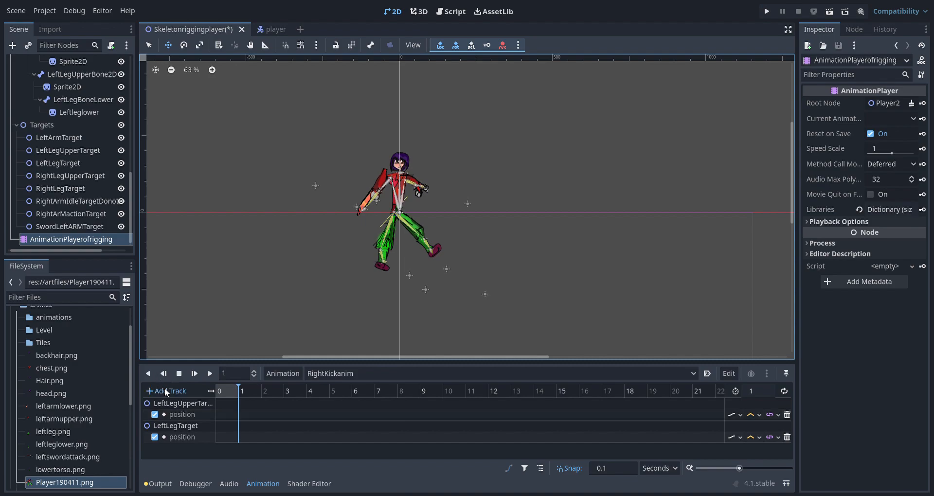
pyautogui.moveTo(497, 237)
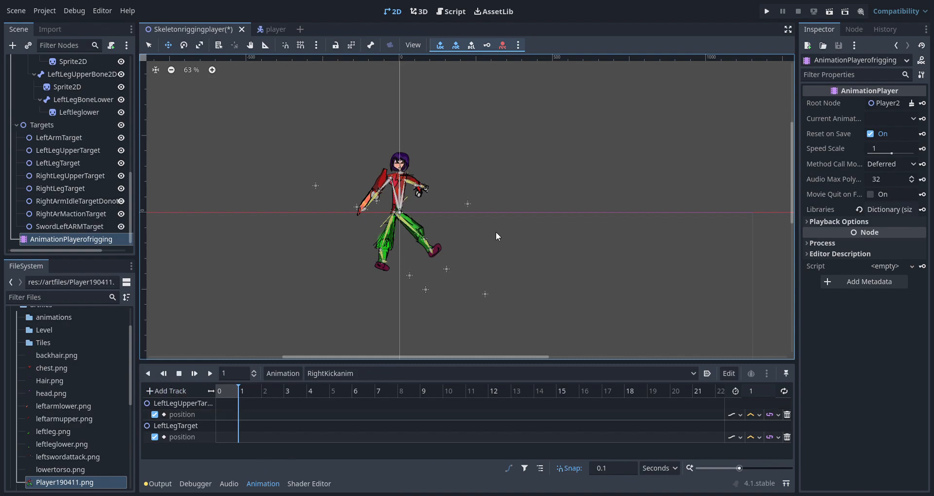
pyautogui.moveTo(480, 200)
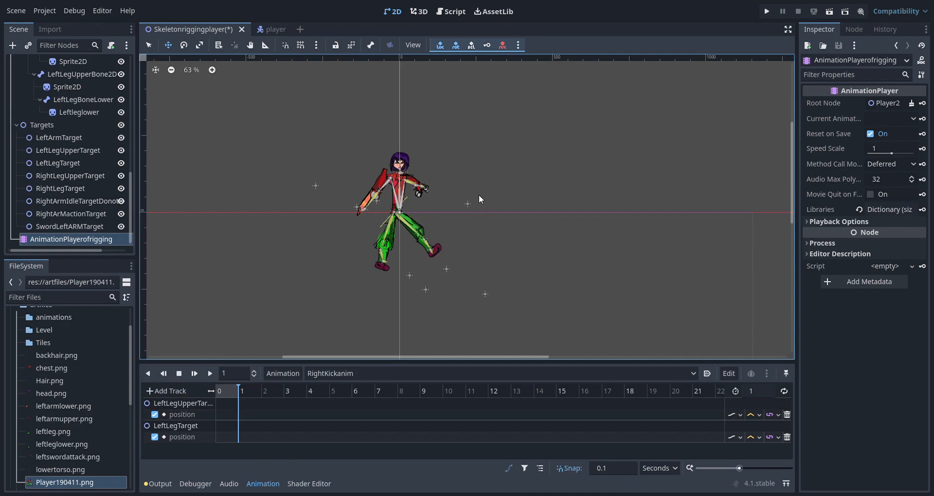
pyautogui.moveTo(486, 343)
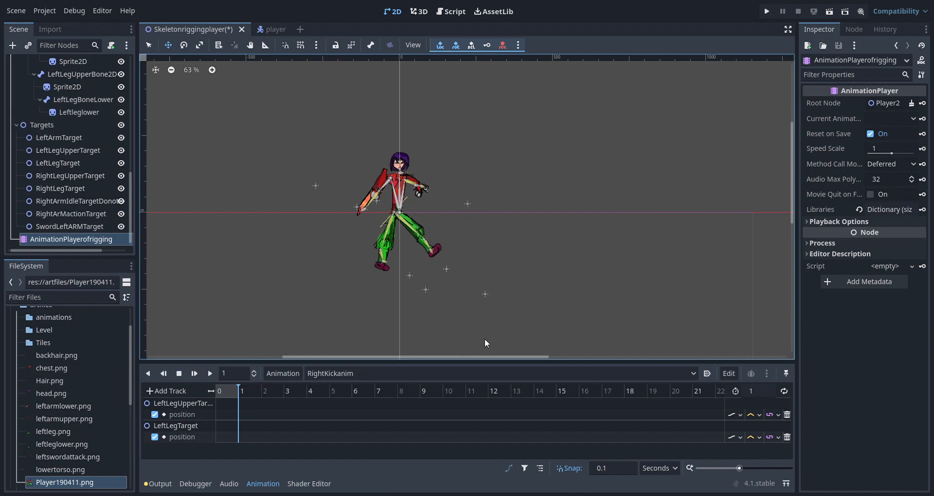
pyautogui.moveTo(431, 423)
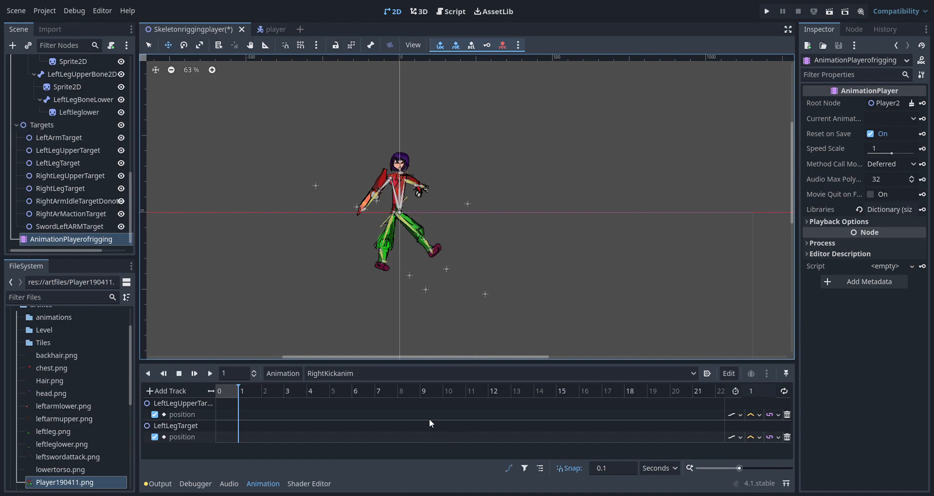
pyautogui.moveTo(215, 172)
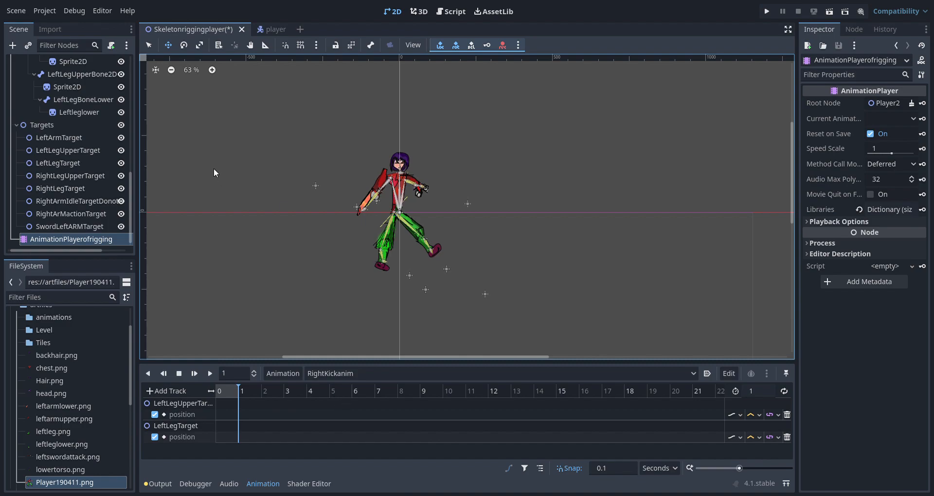
pyautogui.scroll(-3)
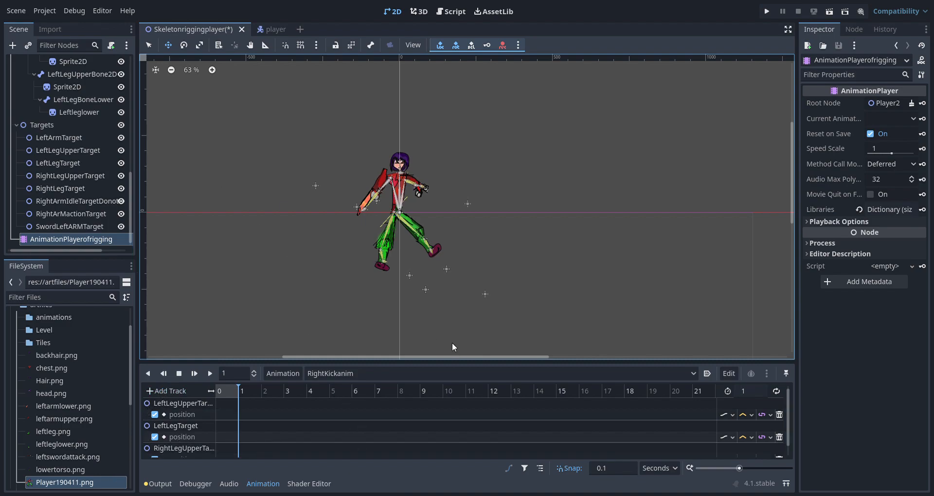
pyautogui.moveTo(438, 421)
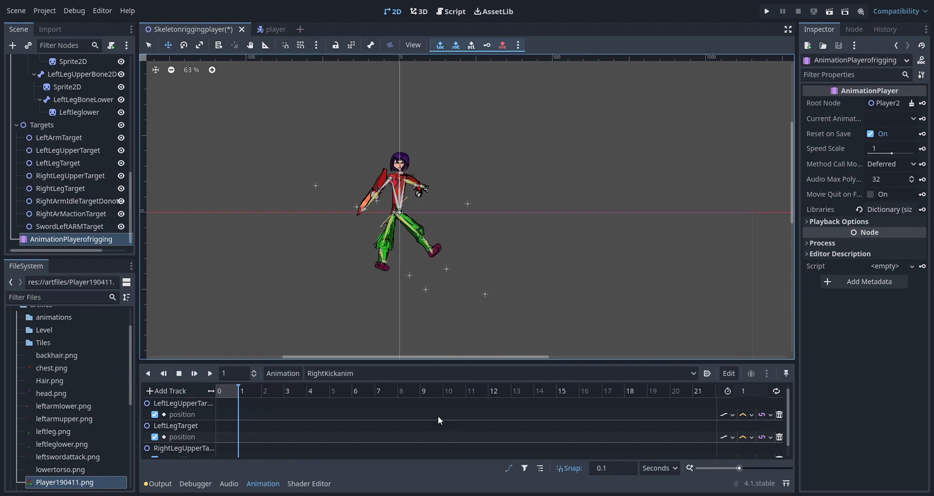
pyautogui.moveTo(412, 417)
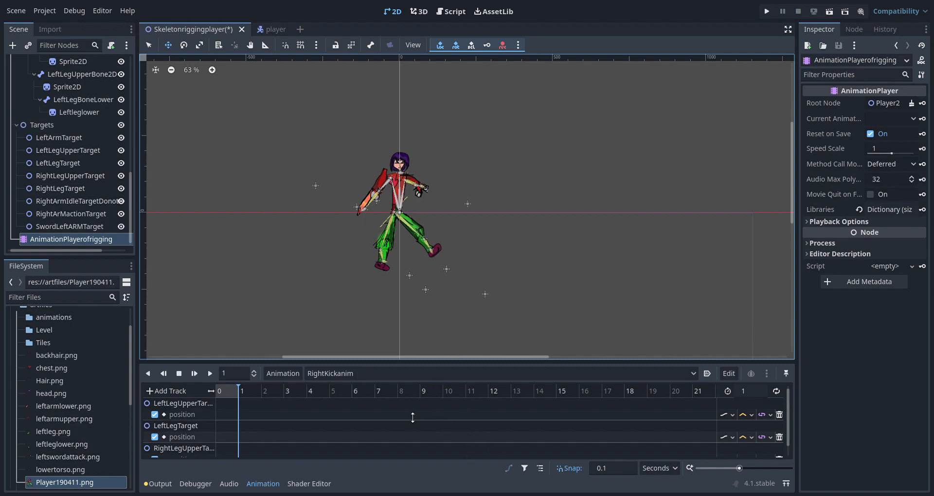
pyautogui.scroll(-3)
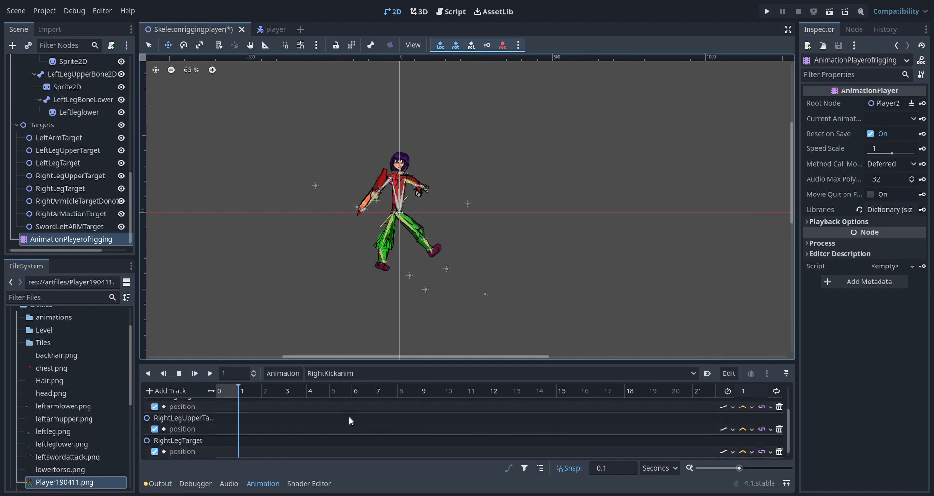
pyautogui.moveTo(289, 316)
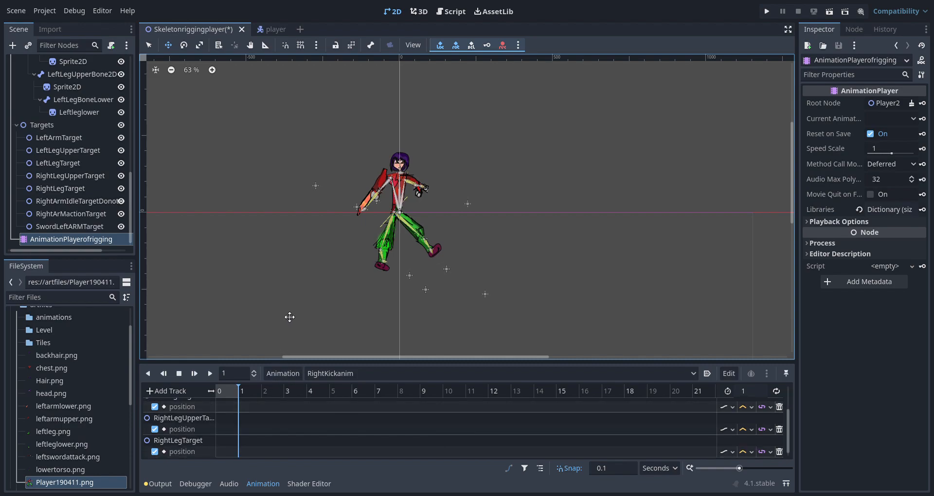
pyautogui.moveTo(764, 406)
pyautogui.write('7')
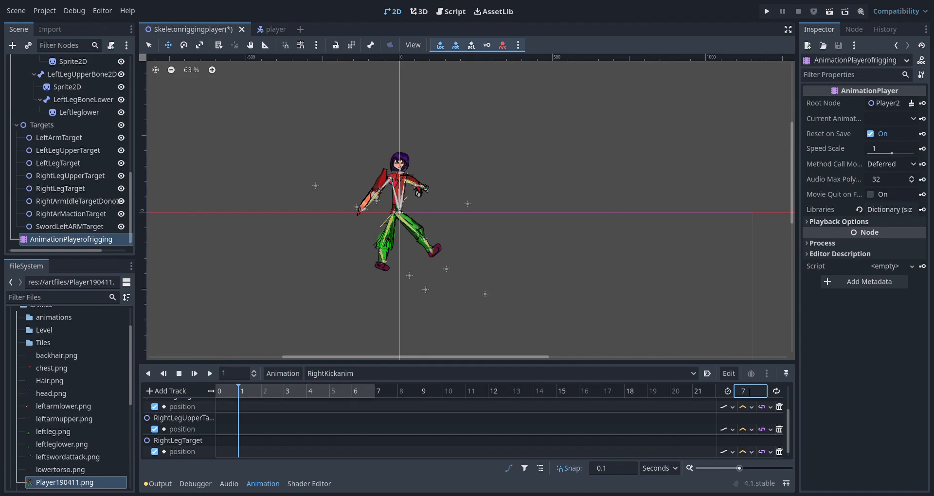
# Select LeftLegUpperTarget and drag it in the viewport to bend the left leg at 1 second.
pyautogui.click(70, 175)
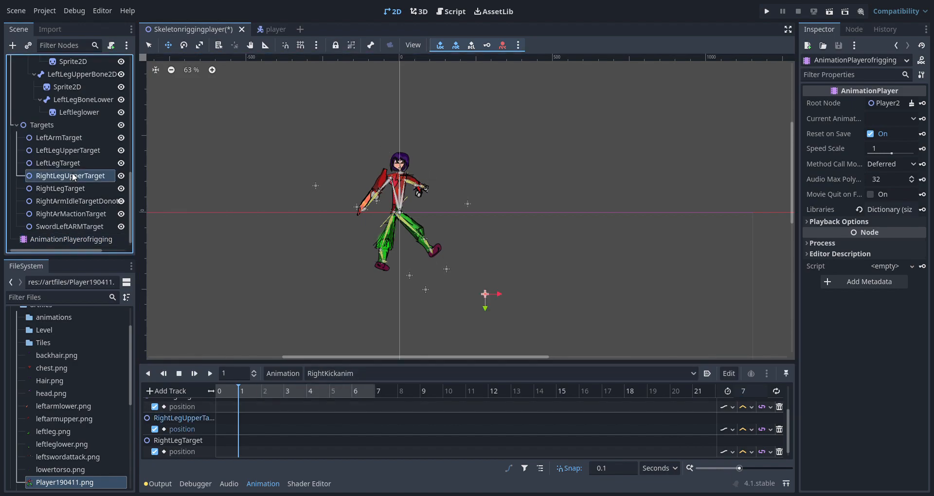
pyautogui.click(59, 162)
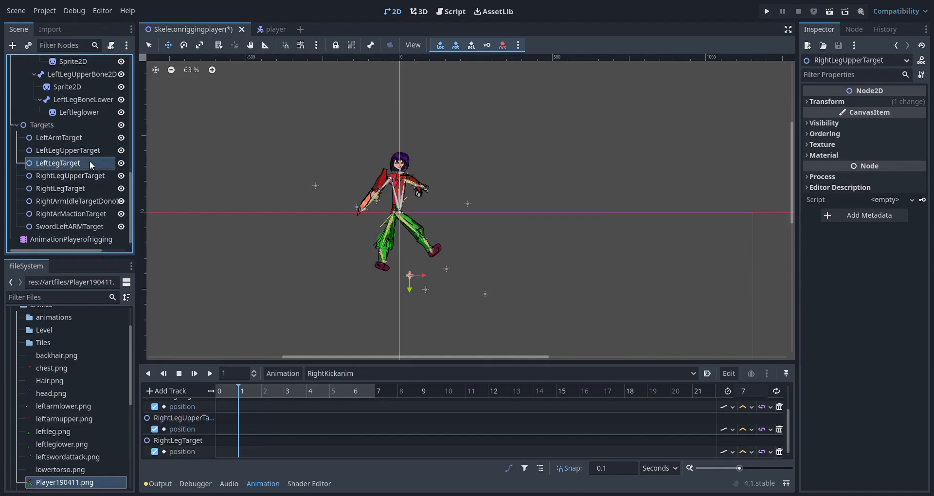
pyautogui.click(68, 151)
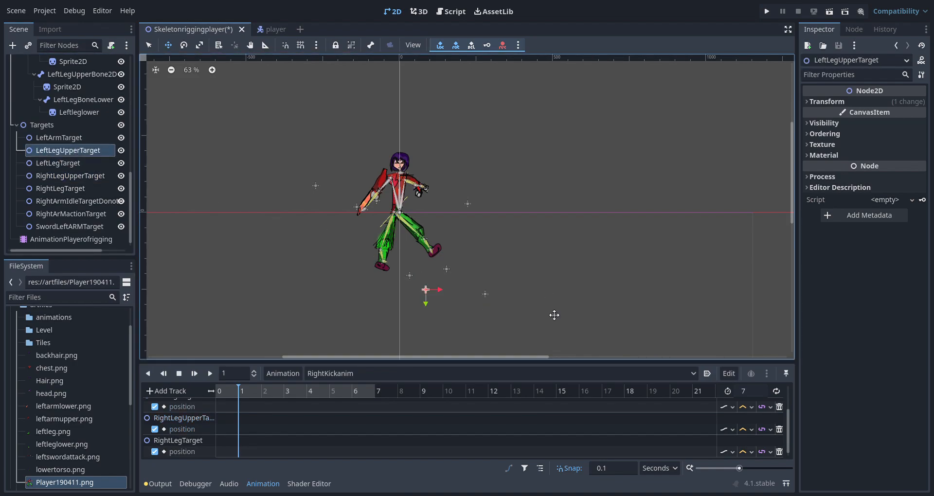
pyautogui.moveTo(426, 290); pyautogui.dragTo(430, 299)
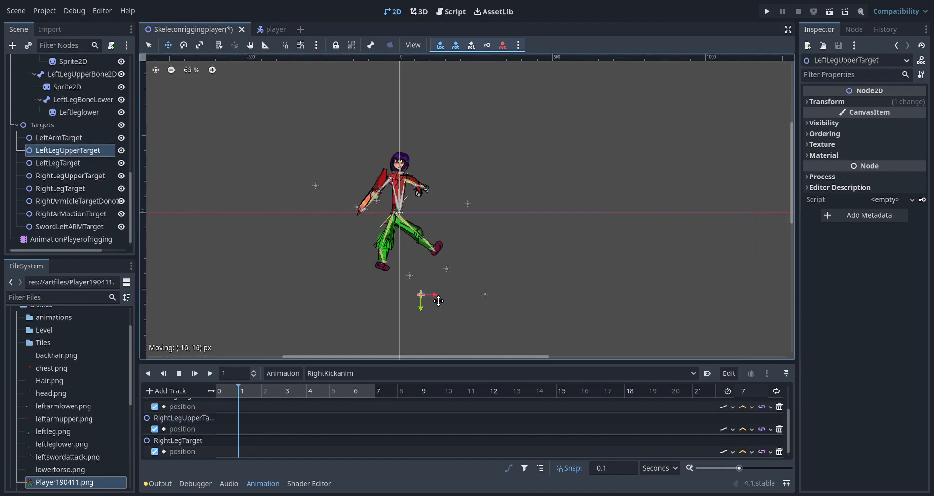
pyautogui.moveTo(421, 297); pyautogui.dragTo(425, 293)
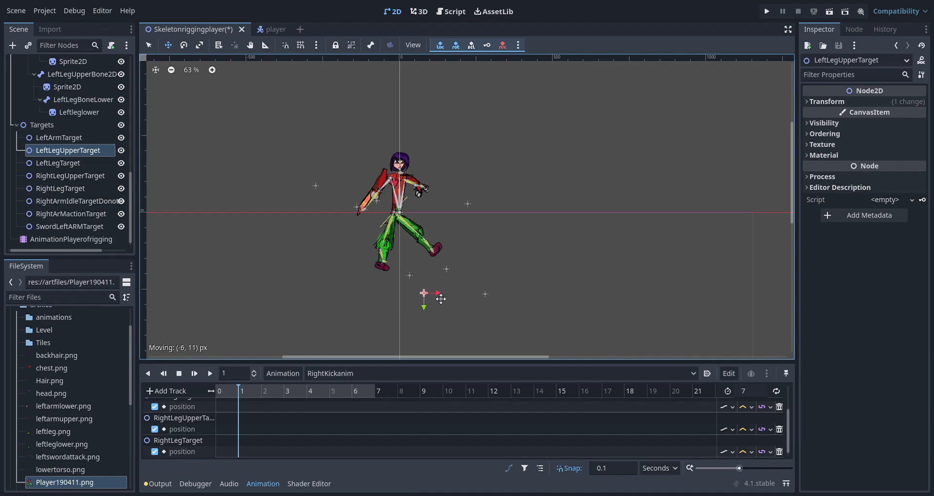
pyautogui.moveTo(435, 298); pyautogui.dragTo(425, 294)
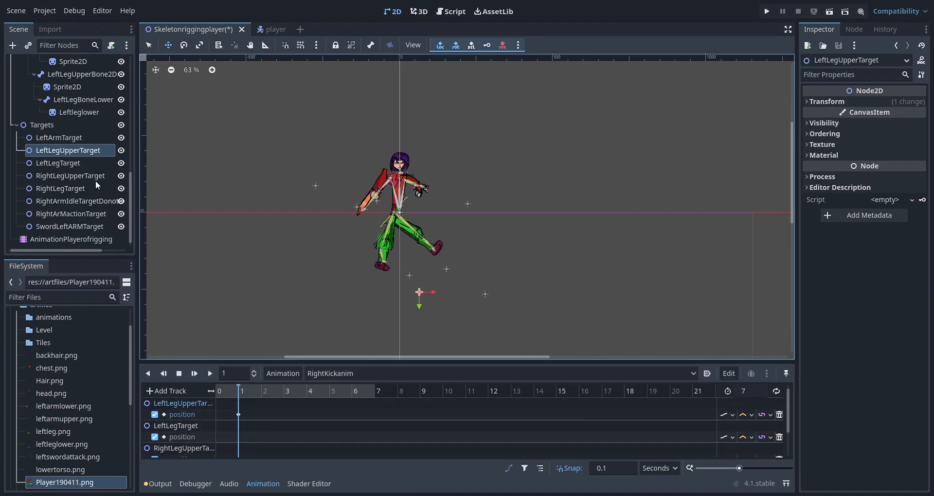
# Reposition LeftLegTarget at 1 second, then pick RightLegUpperTarget for the 2-second pose.
pyautogui.click(59, 163)
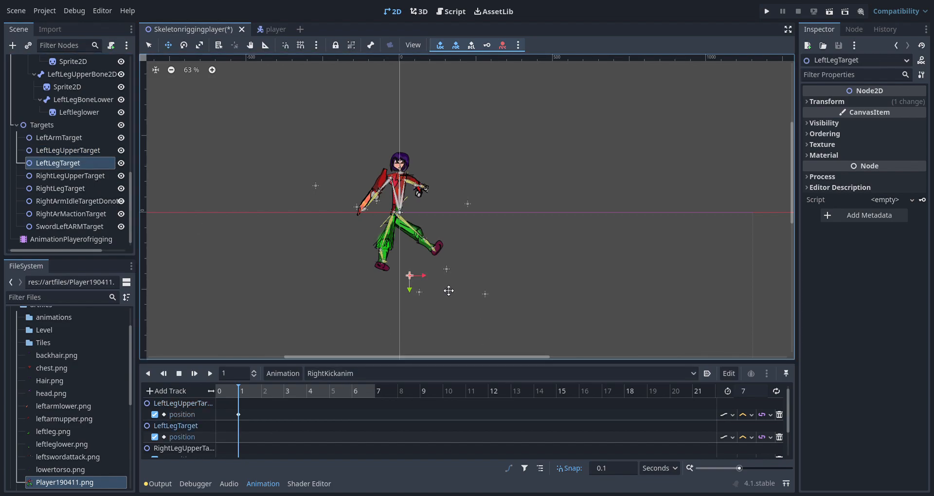
pyautogui.moveTo(417, 276); pyautogui.dragTo(409, 281)
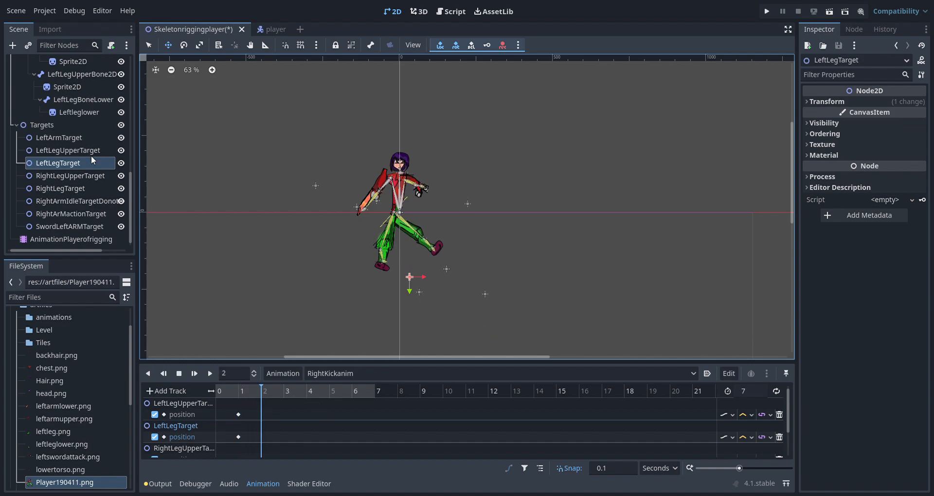
pyautogui.click(69, 175)
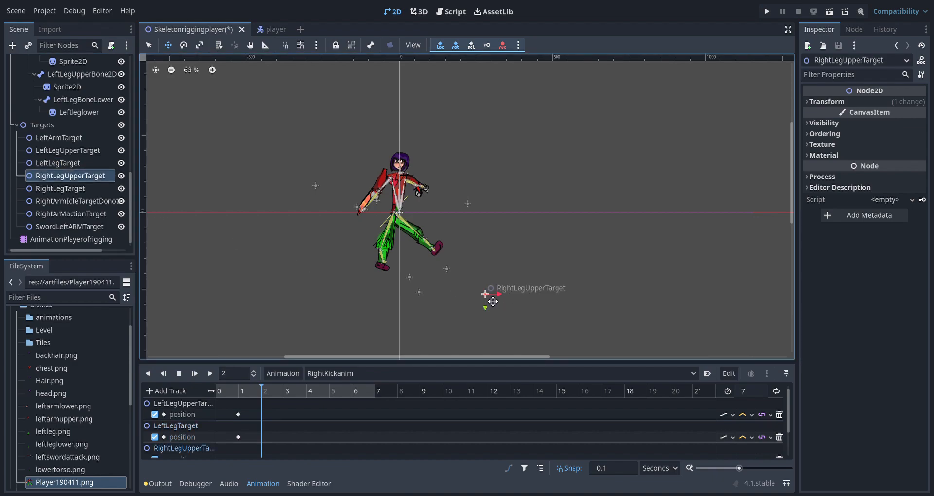
# Drag RightLegUpperTarget up and right at 2 seconds so the right leg lifts into a kick.
pyautogui.moveTo(483, 294); pyautogui.dragTo(487, 298)
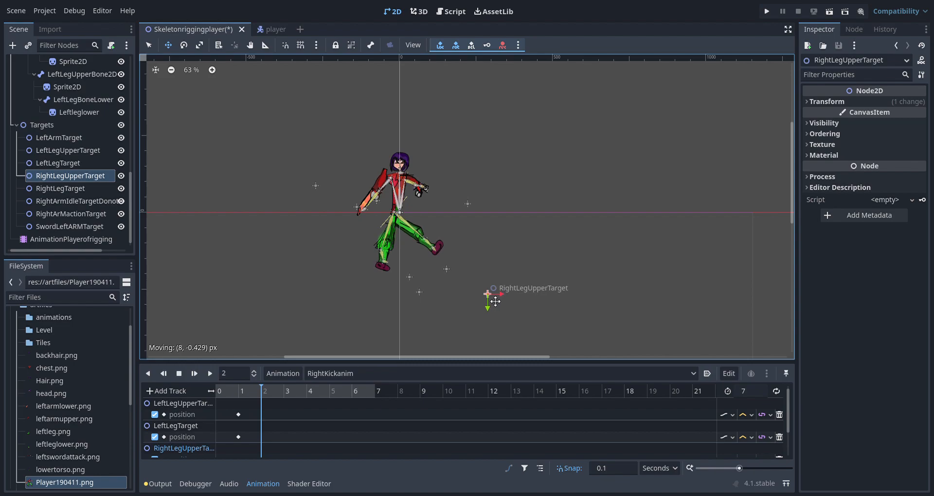
pyautogui.moveTo(488, 299); pyautogui.dragTo(509, 291)
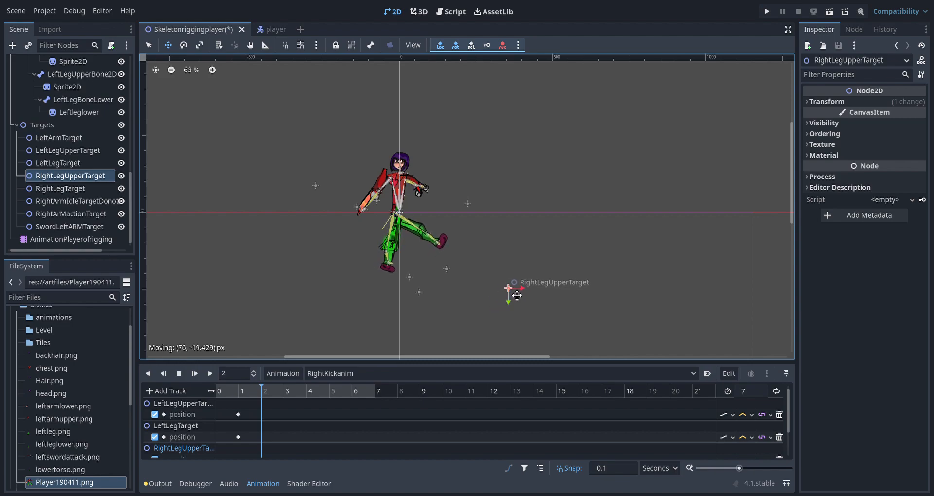
pyautogui.moveTo(509, 289); pyautogui.dragTo(533, 288)
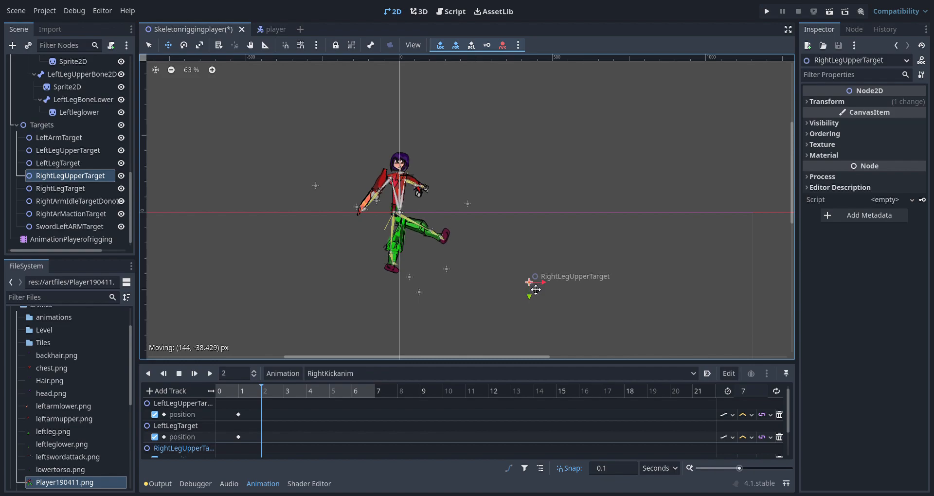
pyautogui.moveTo(529, 282); pyautogui.dragTo(534, 282)
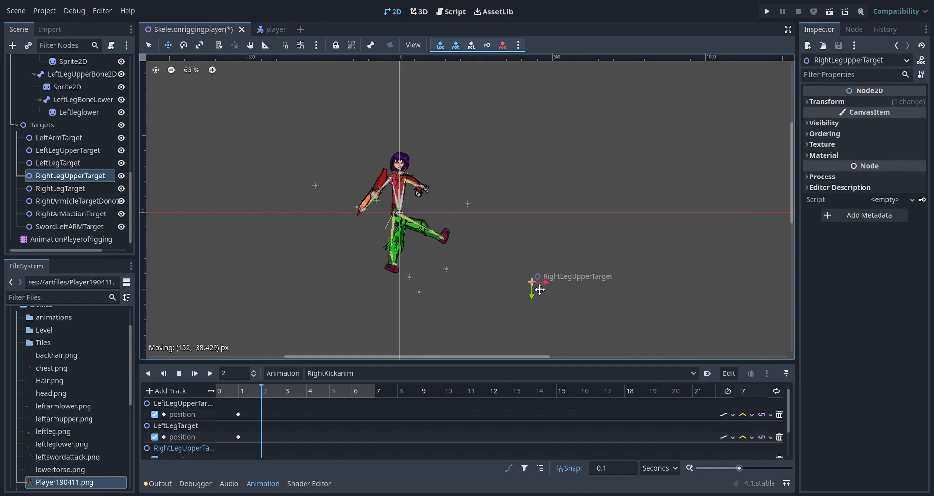
pyautogui.moveTo(532, 289); pyautogui.dragTo(543, 289)
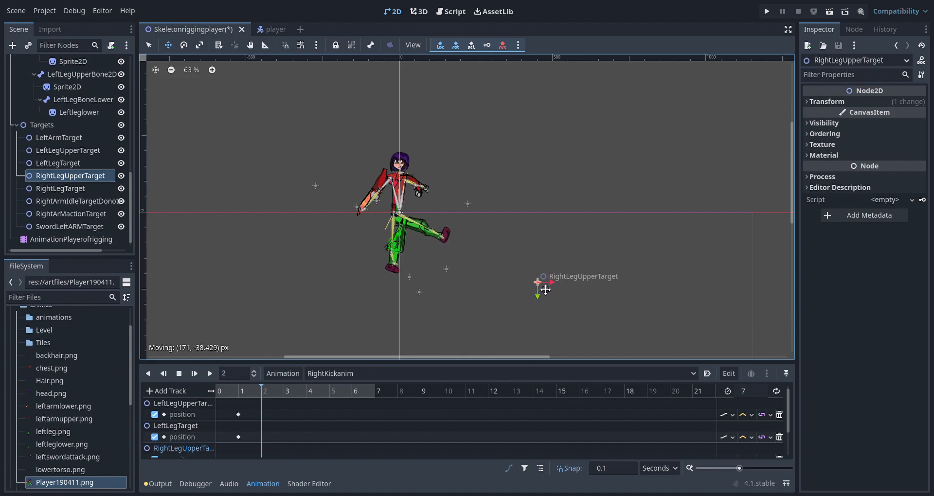
pyautogui.click(61, 189)
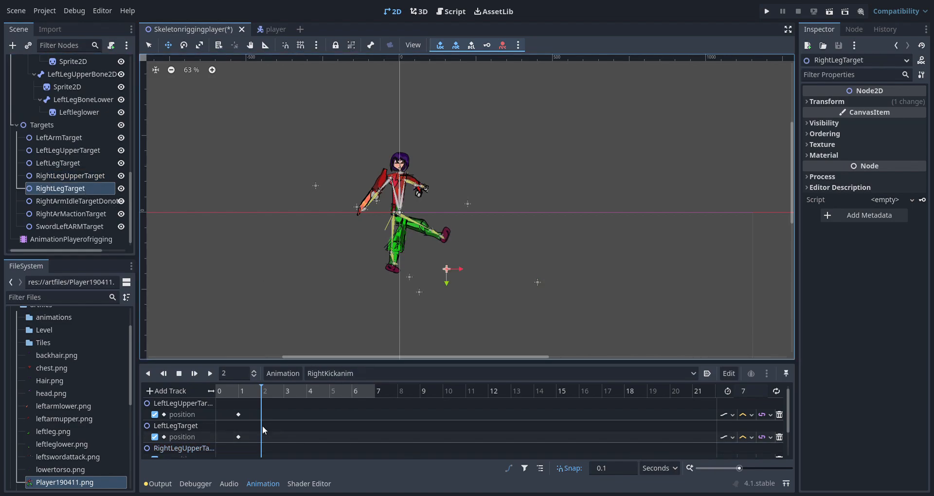
# Drag RightLegTarget far out to the right of the character at 3.3 seconds.
pyautogui.click(291, 390)
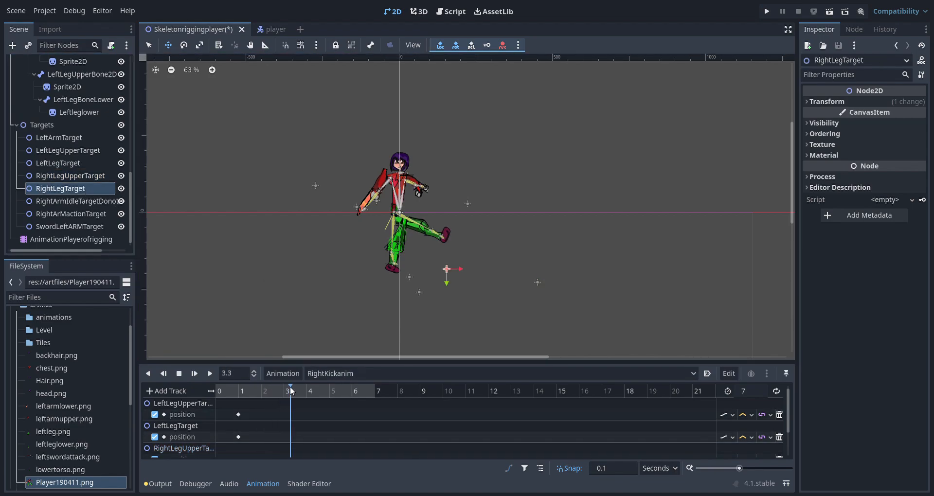
pyautogui.moveTo(447, 269); pyautogui.dragTo(458, 279)
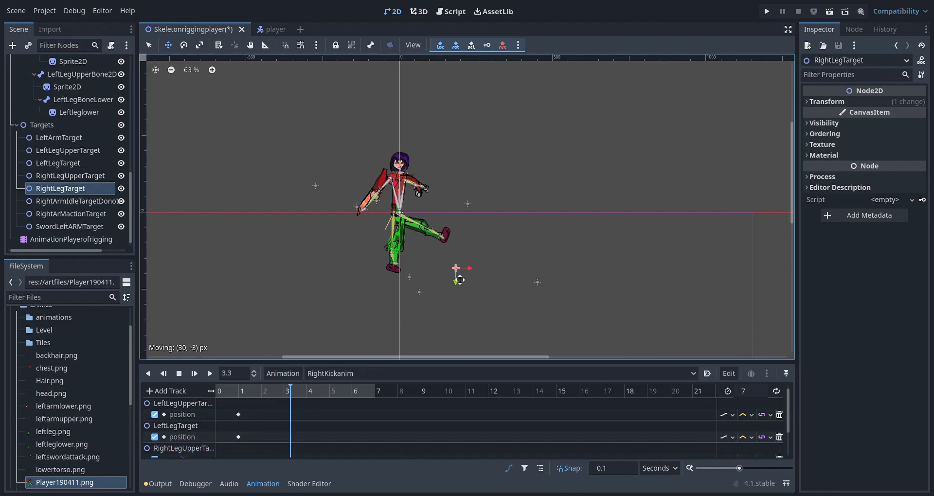
pyautogui.moveTo(456, 268); pyautogui.dragTo(562, 259)
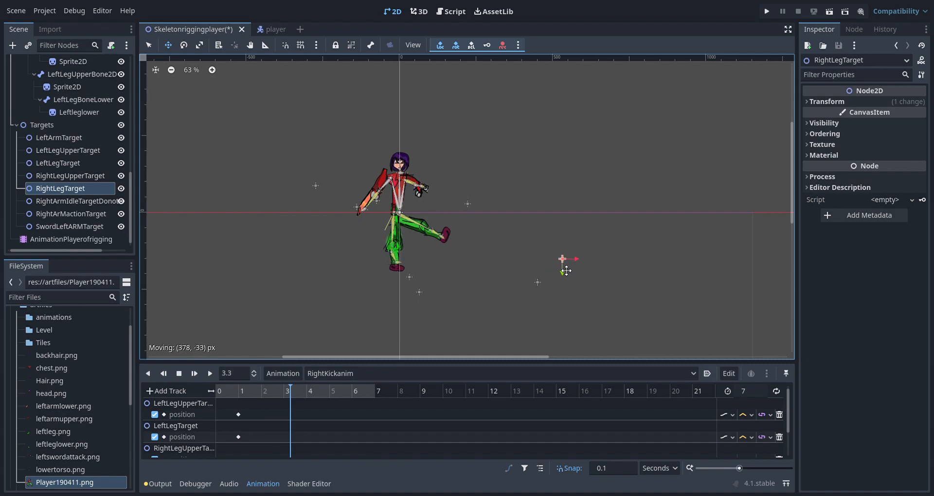
pyautogui.moveTo(561, 258); pyautogui.dragTo(581, 260)
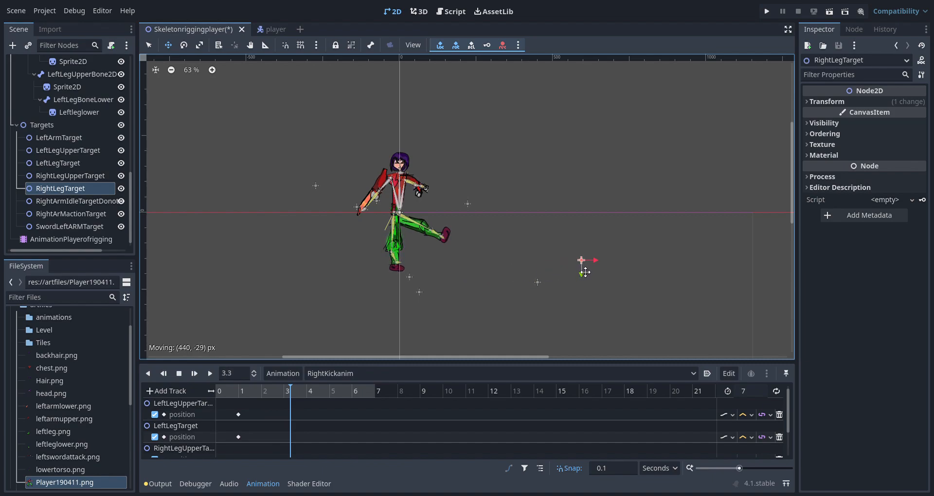
pyautogui.moveTo(583, 262); pyautogui.dragTo(592, 268)
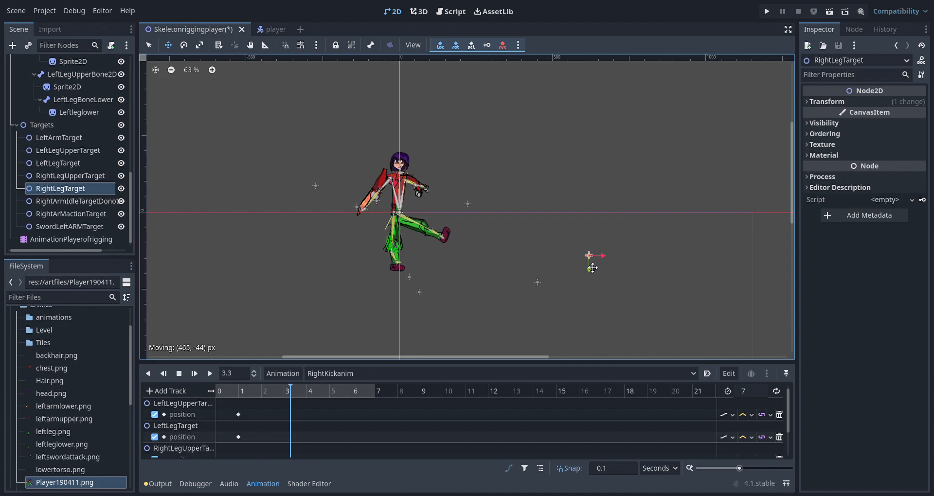
pyautogui.moveTo(590, 258); pyautogui.dragTo(591, 260)
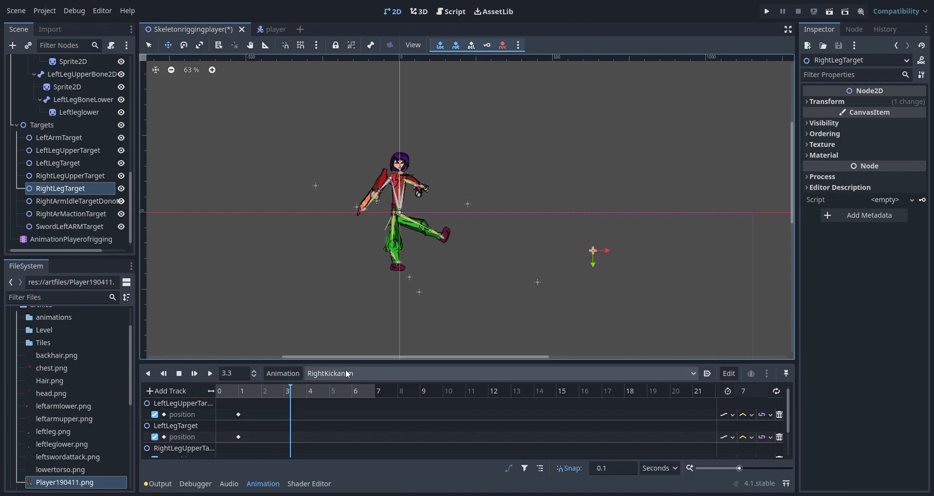
pyautogui.click(69, 175)
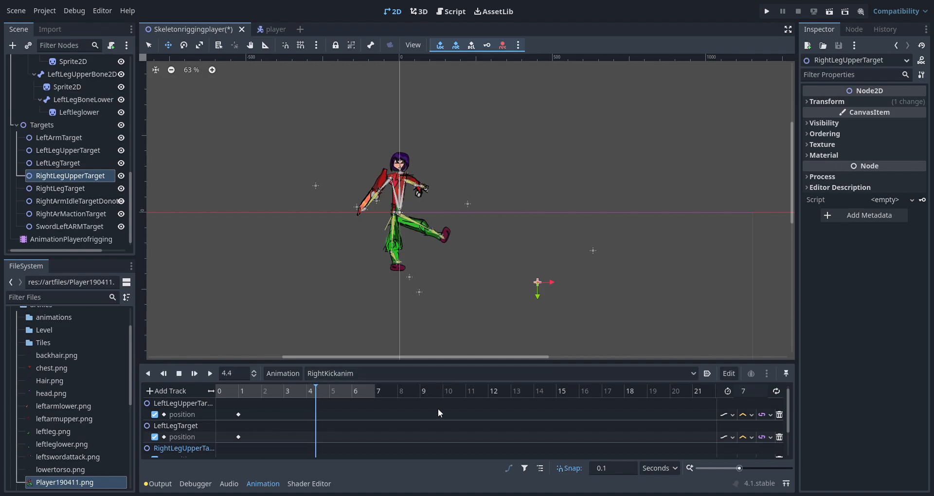
# Raise RightLegUpperTarget to a high horizontal kick at 4.4 and 5.7 seconds.
pyautogui.moveTo(538, 282); pyautogui.dragTo(552, 278)
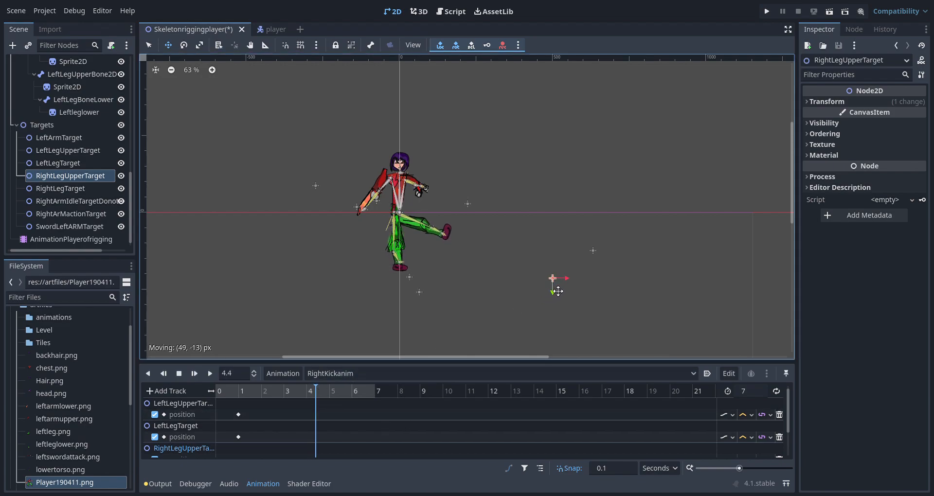
pyautogui.moveTo(551, 278); pyautogui.dragTo(565, 272)
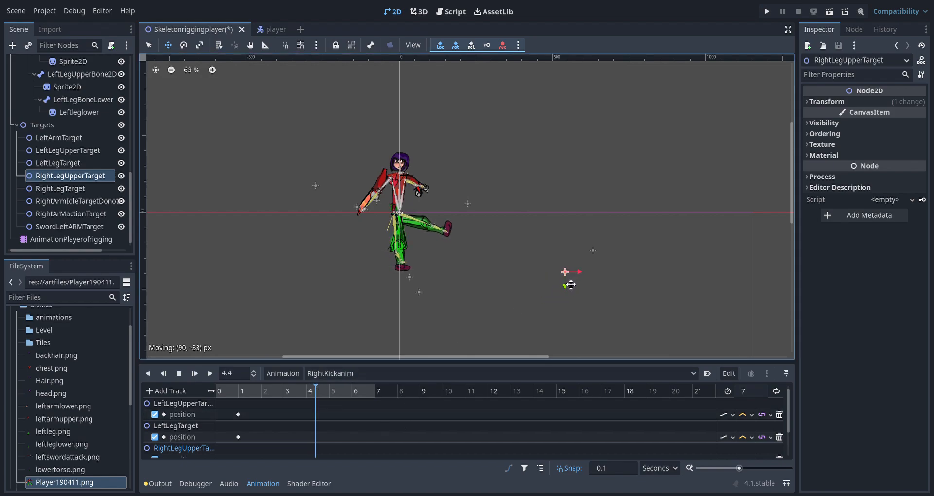
pyautogui.moveTo(565, 273); pyautogui.dragTo(594, 263)
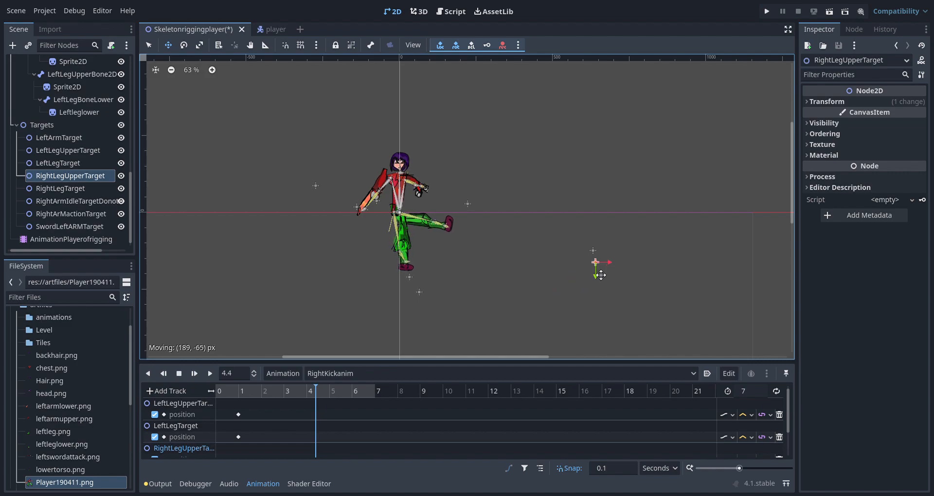
pyautogui.moveTo(595, 263); pyautogui.dragTo(602, 259)
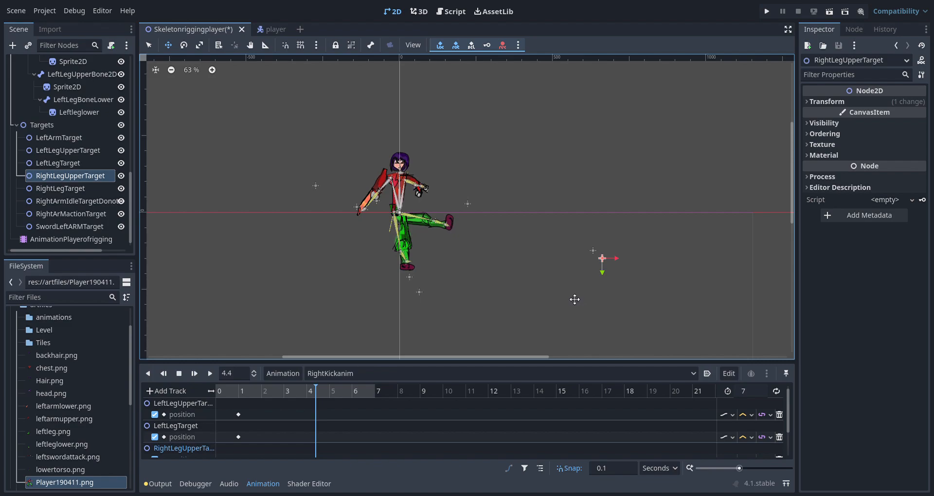
pyautogui.moveTo(604, 273)
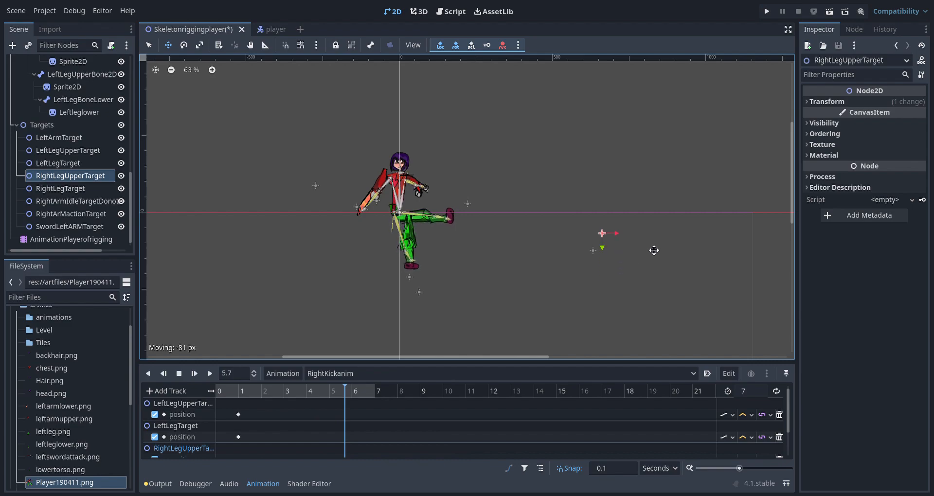
pyautogui.moveTo(602, 233); pyautogui.dragTo(601, 271)
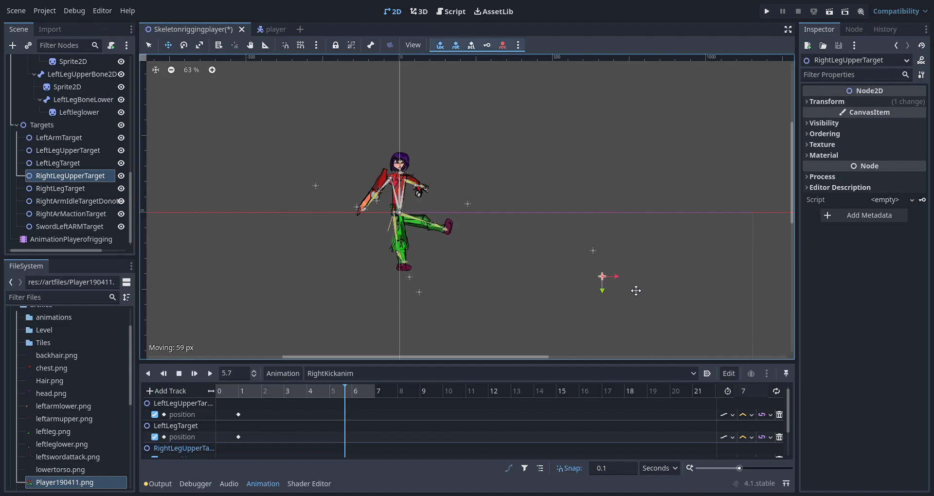
pyautogui.moveTo(602, 276); pyautogui.dragTo(602, 248)
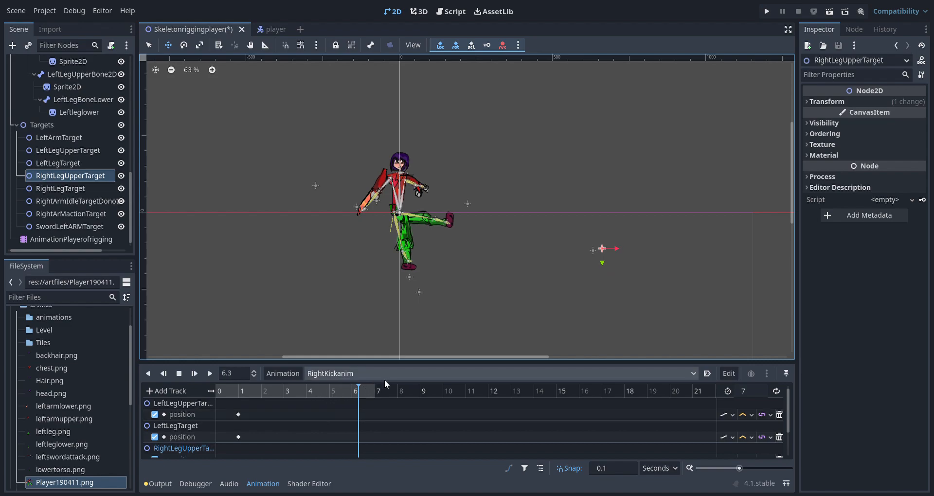
pyautogui.moveTo(599, 274)
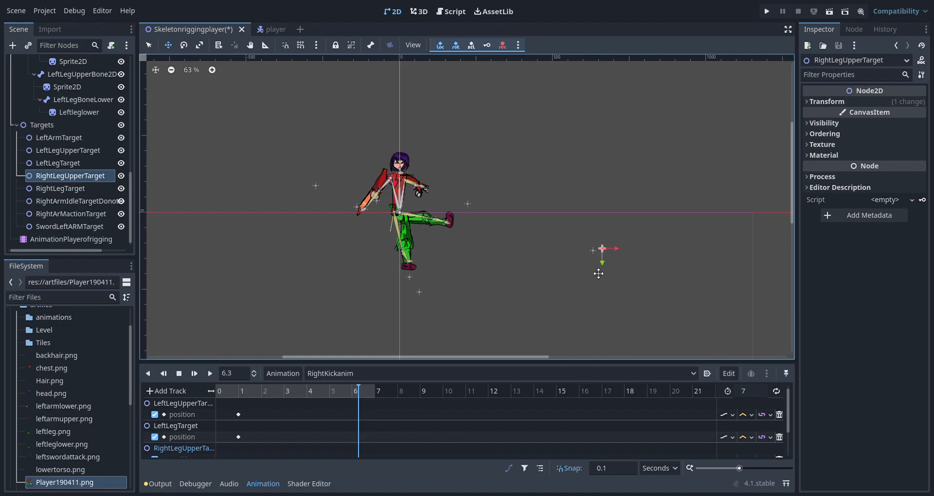
pyautogui.moveTo(610, 268)
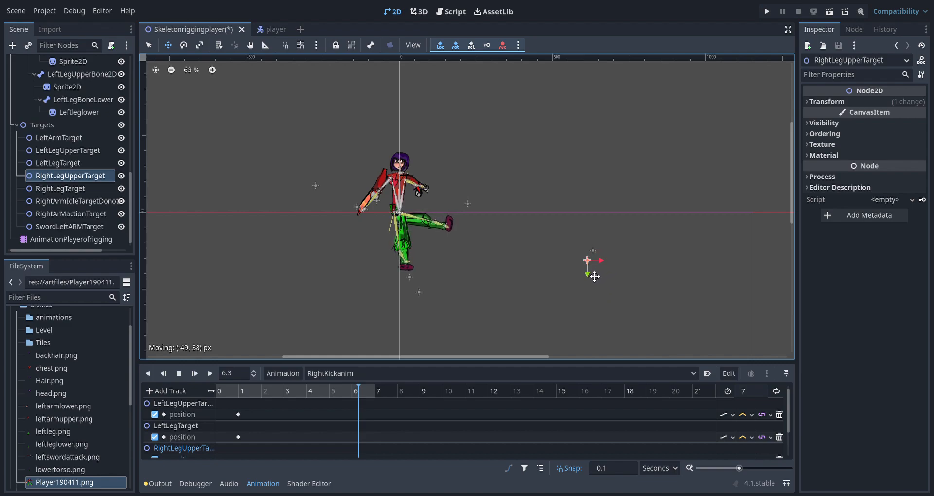
# Drag RightLegUpperTarget back down to rest at 6.3 seconds and key the left leg targets.
pyautogui.moveTo(593, 261); pyautogui.dragTo(543, 285)
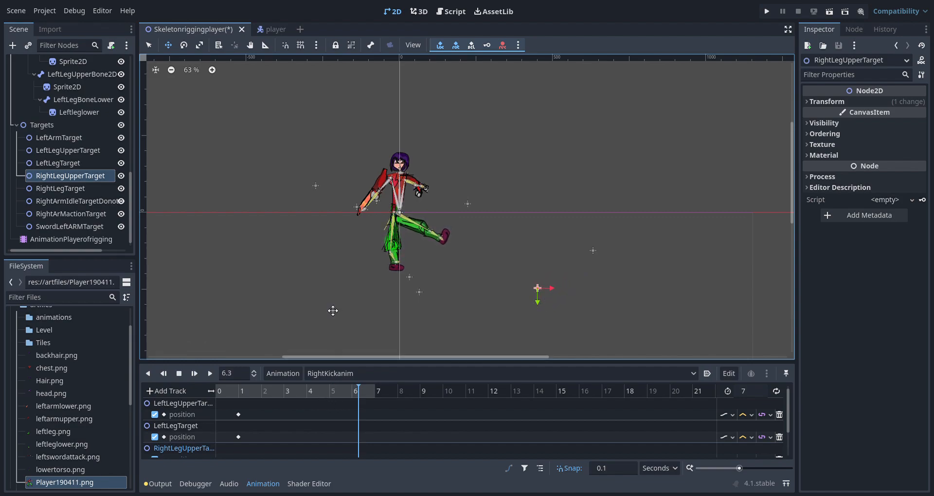
pyautogui.click(68, 150)
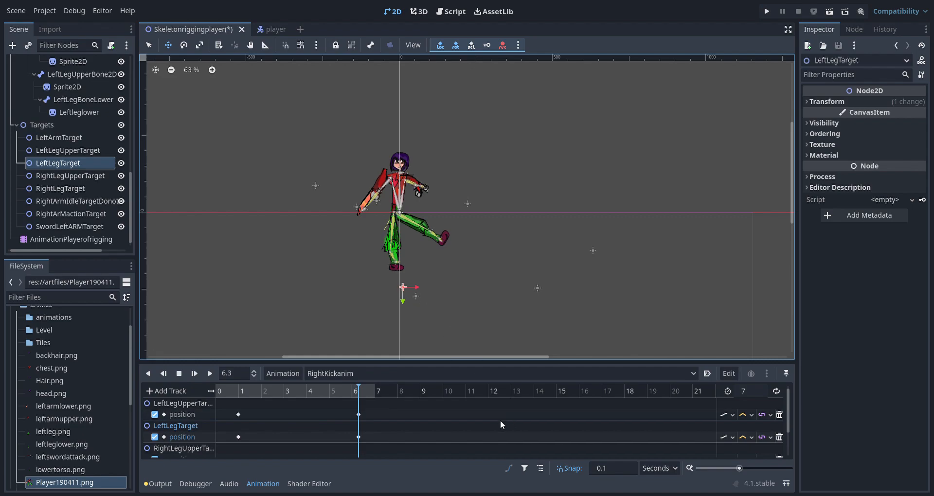
pyautogui.moveTo(360, 387)
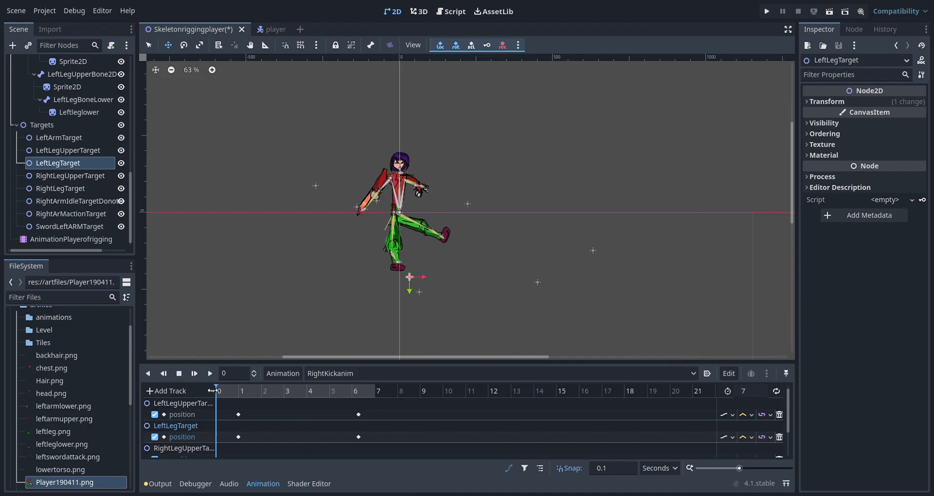
# Rewind RightKickanim, play it through its 7-second length, then stop playback.
pyautogui.click(209, 374)
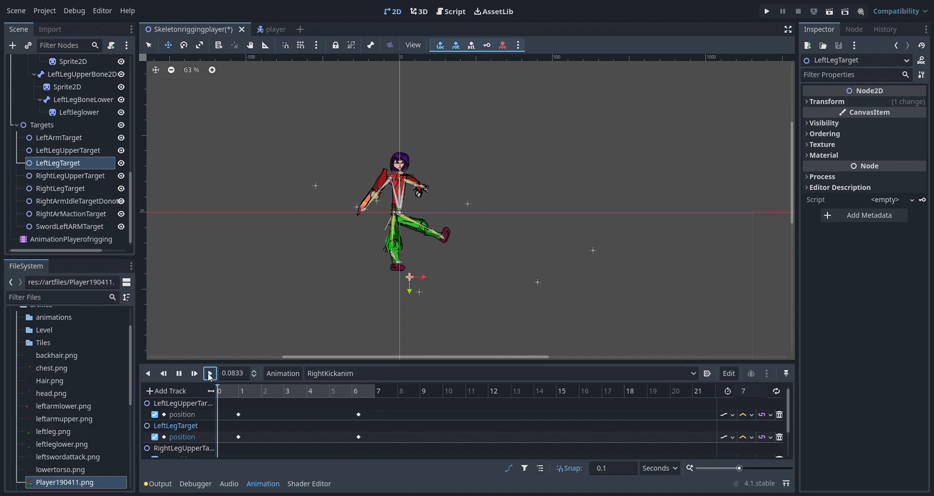
pyautogui.click(209, 374)
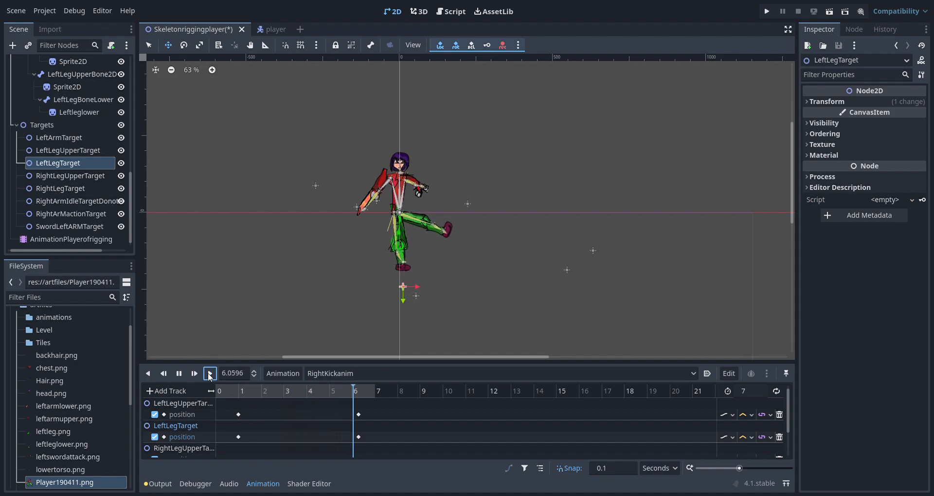
pyautogui.click(210, 374)
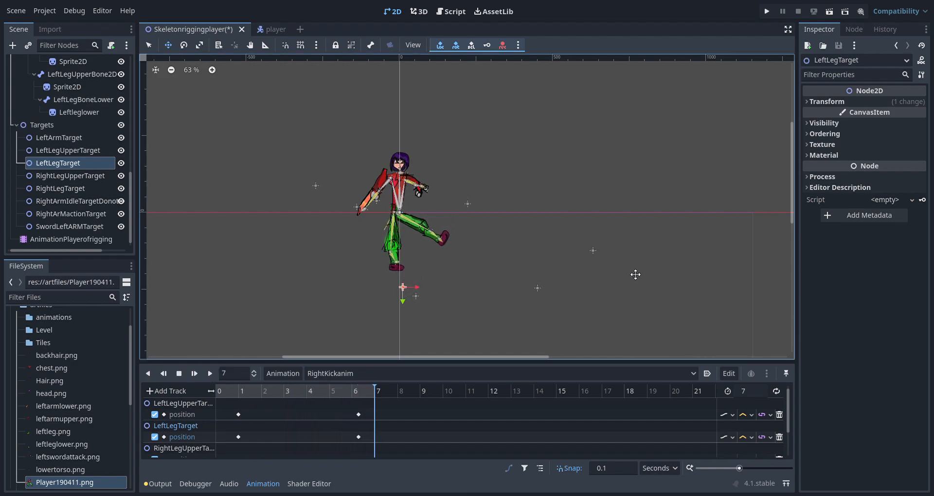